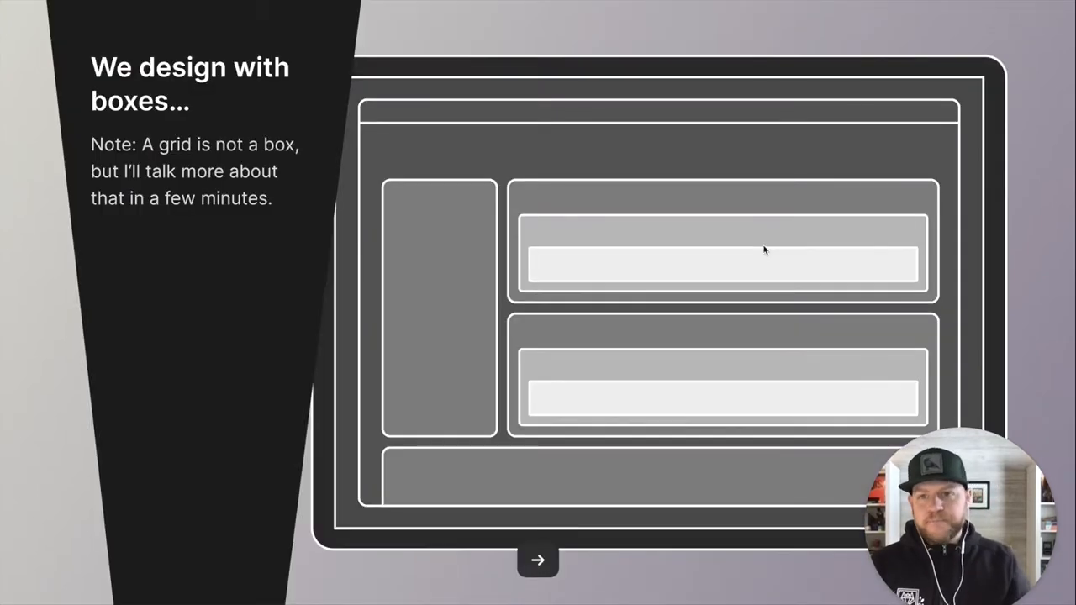
# Advance the slideshow to the 'Box misuse – Hierarchy' slide showing wasted space and visual noise.
pyautogui.click(537, 560)
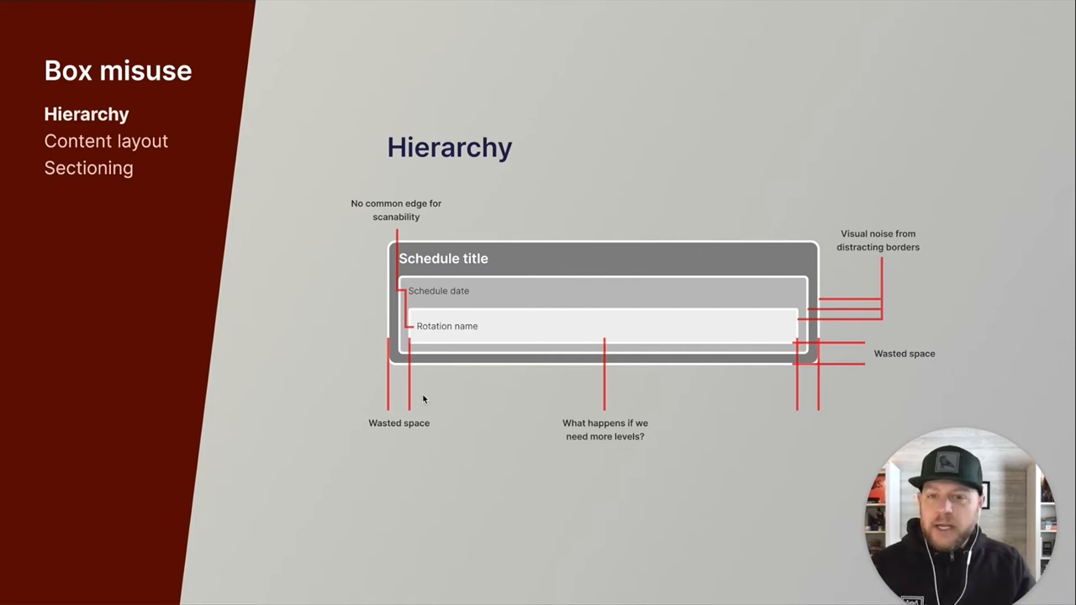
pyautogui.moveTo(424, 423)
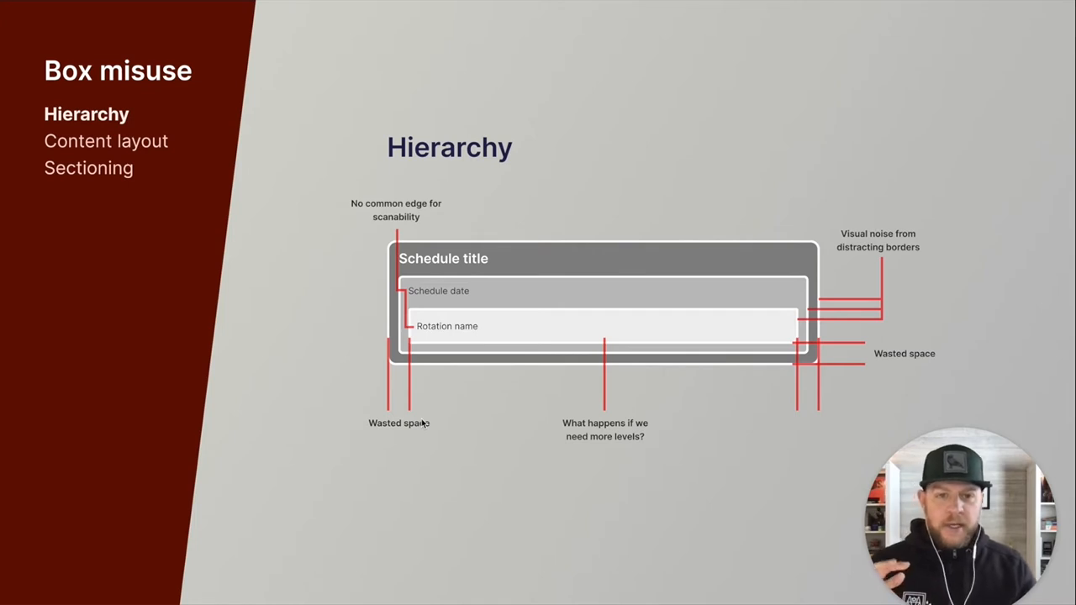
pyautogui.moveTo(560, 449)
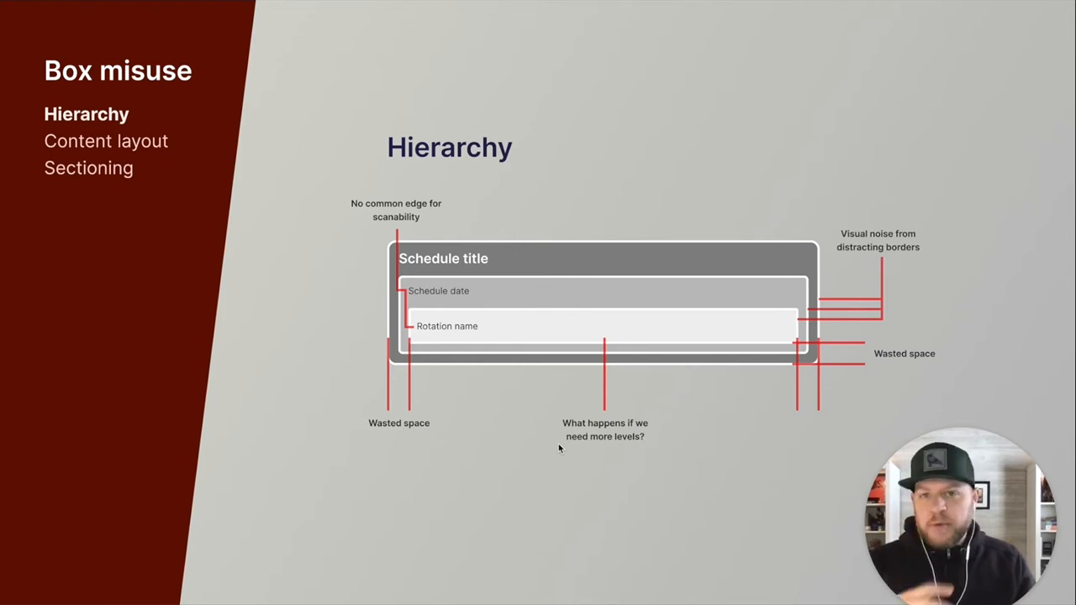
pyautogui.moveTo(371, 240)
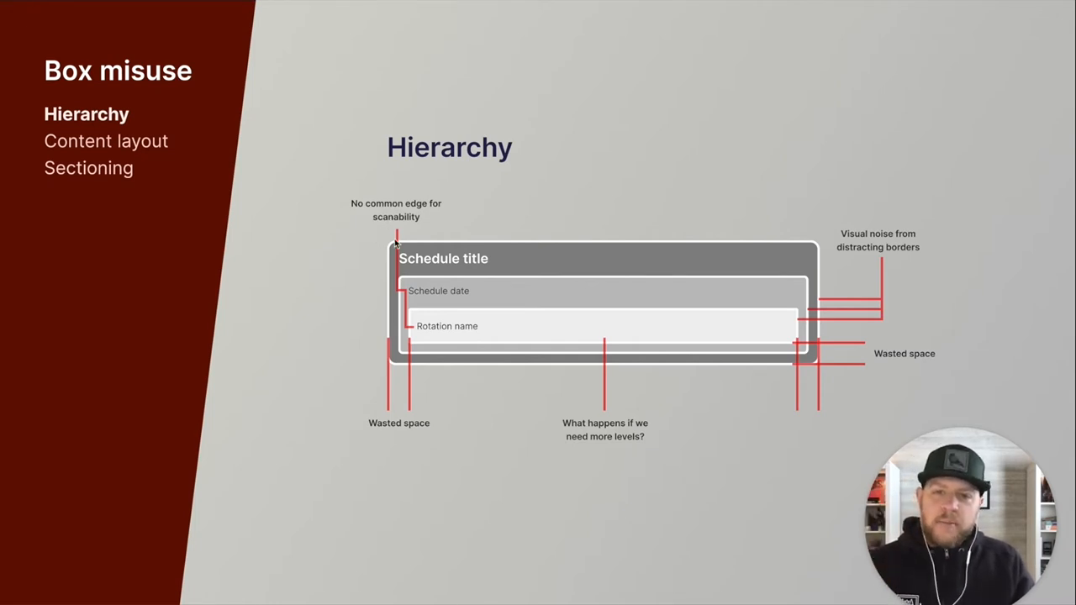
pyautogui.moveTo(475, 380)
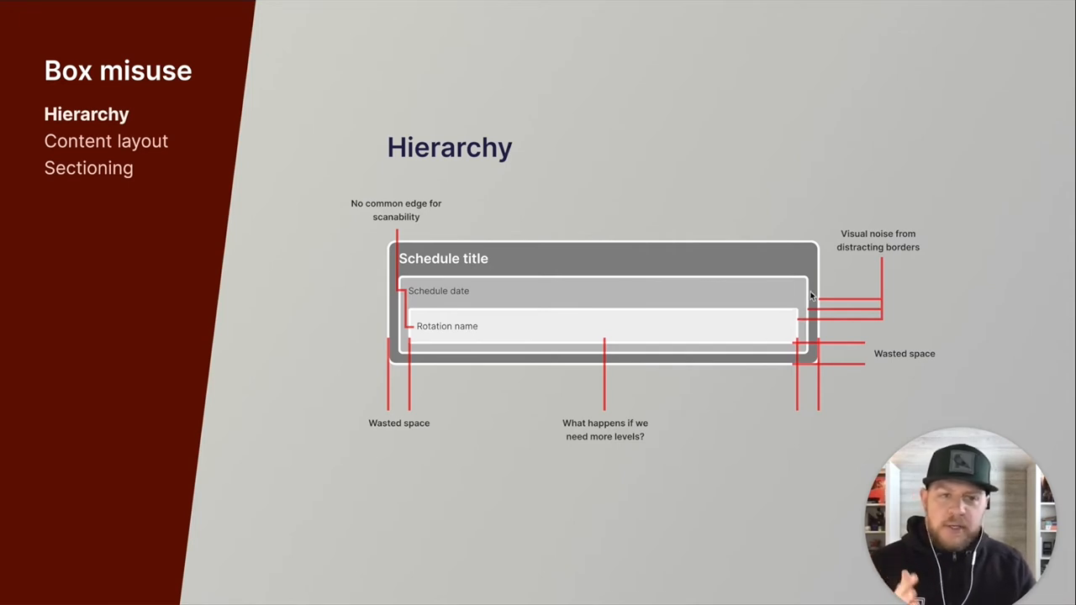
pyautogui.moveTo(810, 367)
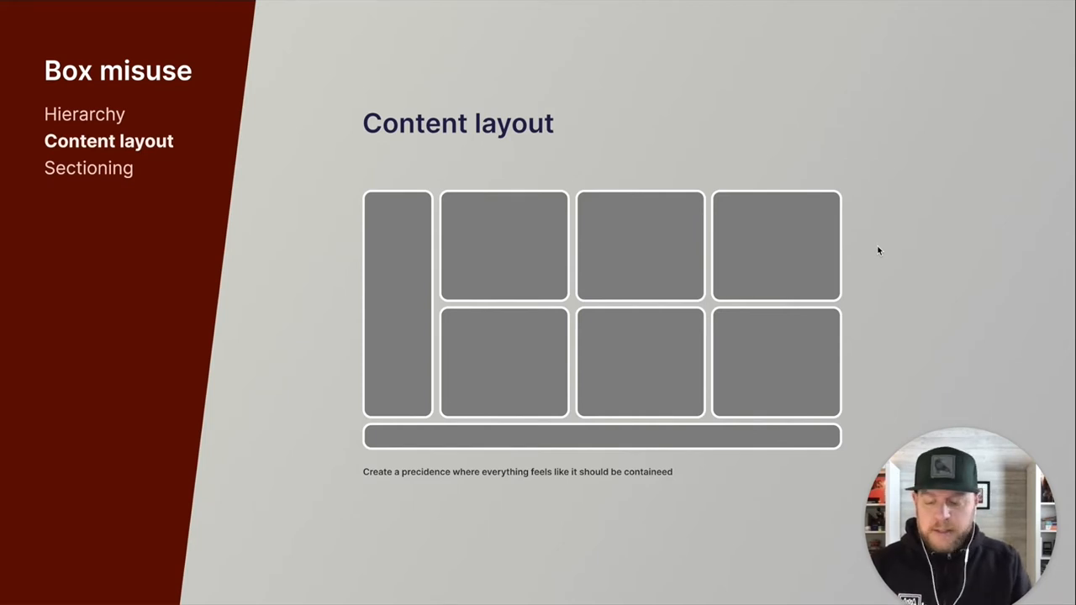
pyautogui.press('right')
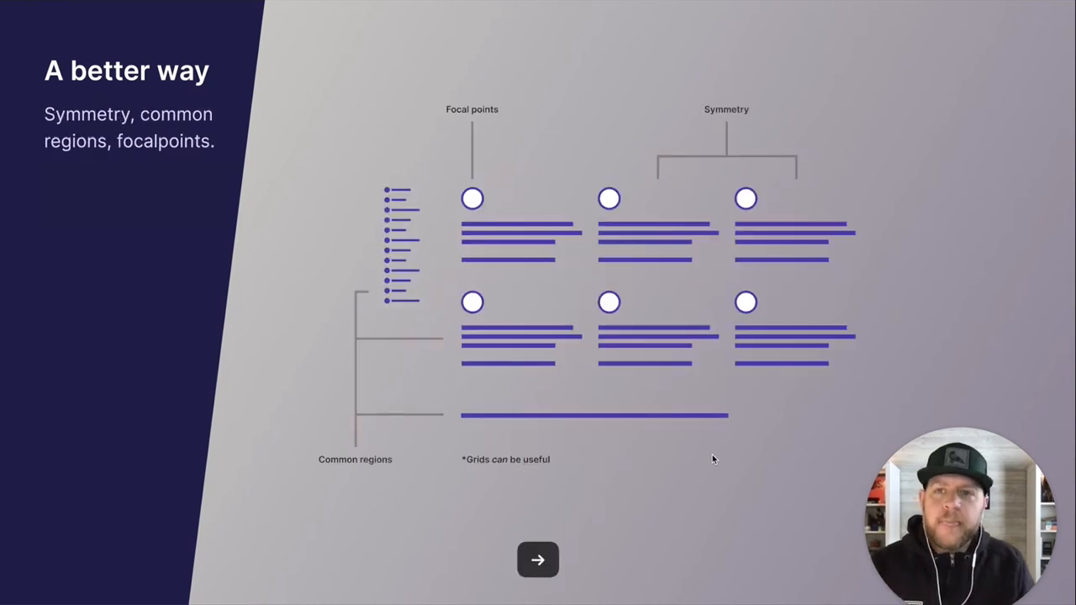
# Advance to the 'A better way' slide comparing boxed examples with their redesigns.
pyautogui.click(537, 560)
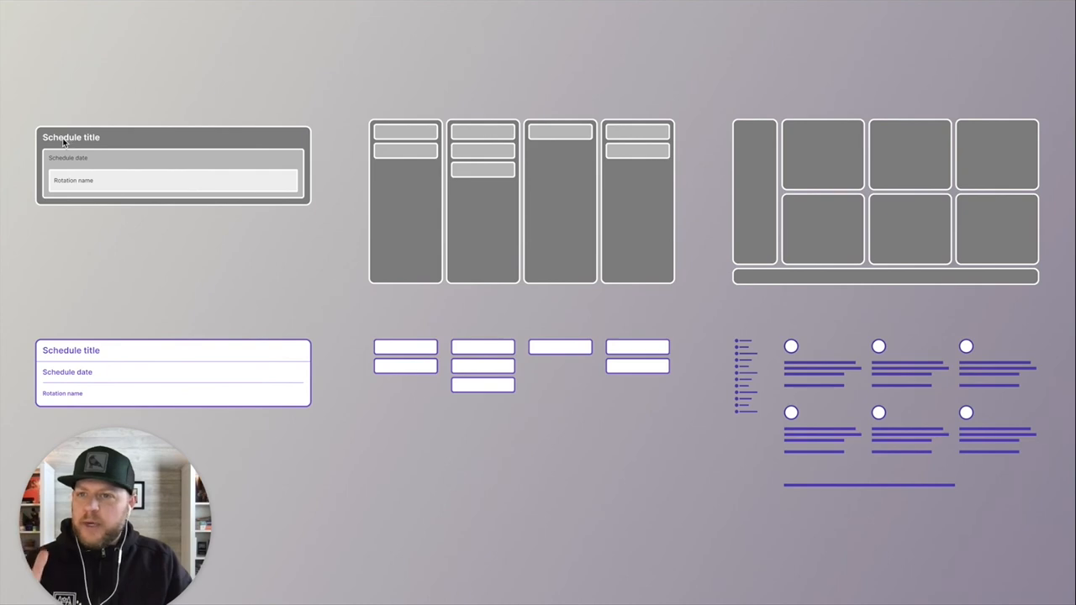
pyautogui.moveTo(59, 406)
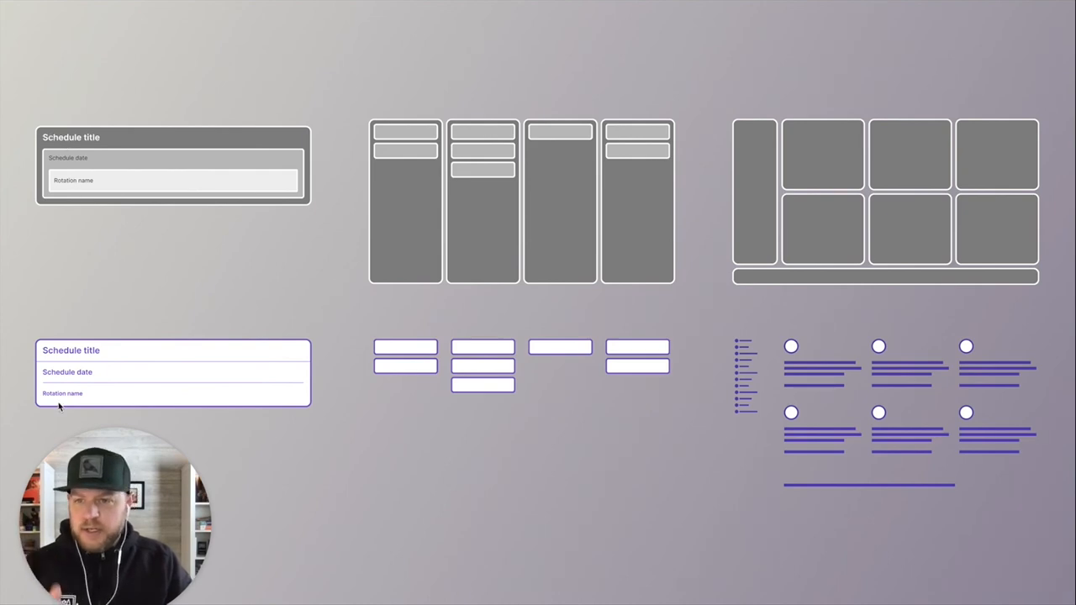
pyautogui.moveTo(591, 179)
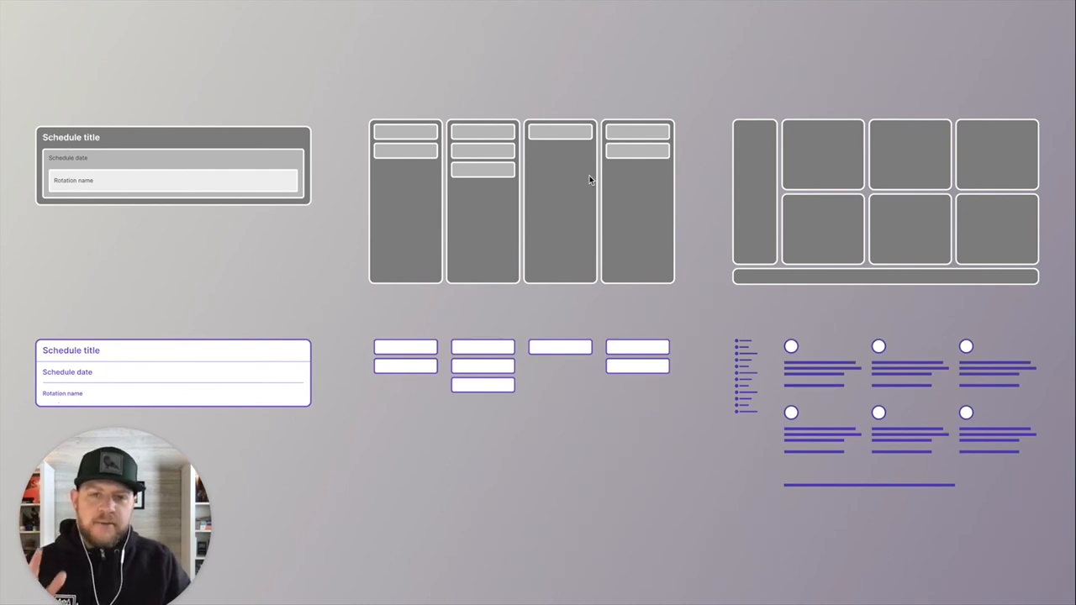
pyautogui.moveTo(473, 379)
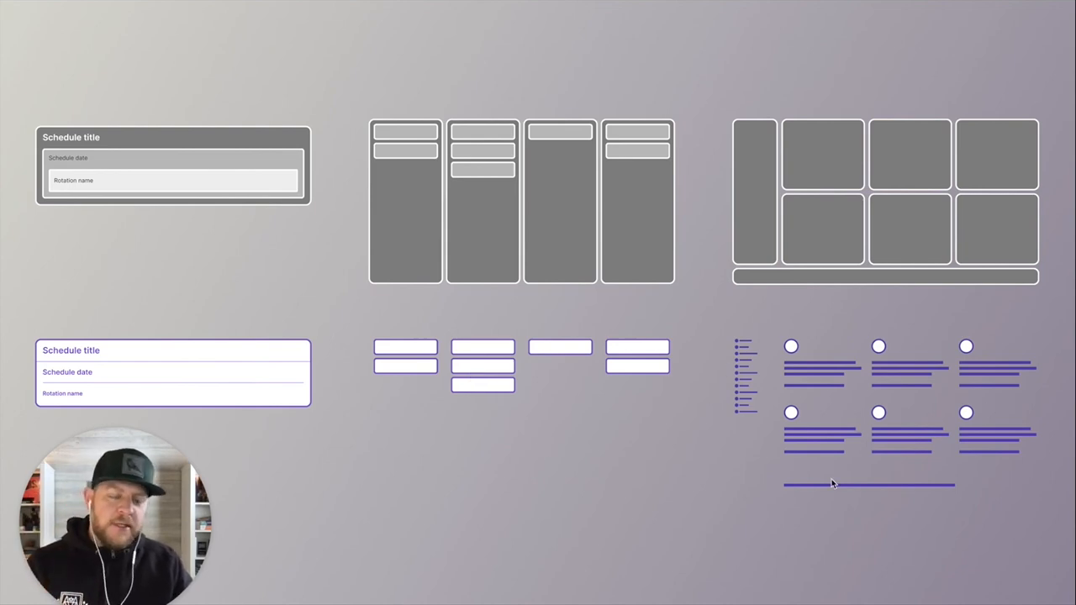
pyautogui.moveTo(664, 524)
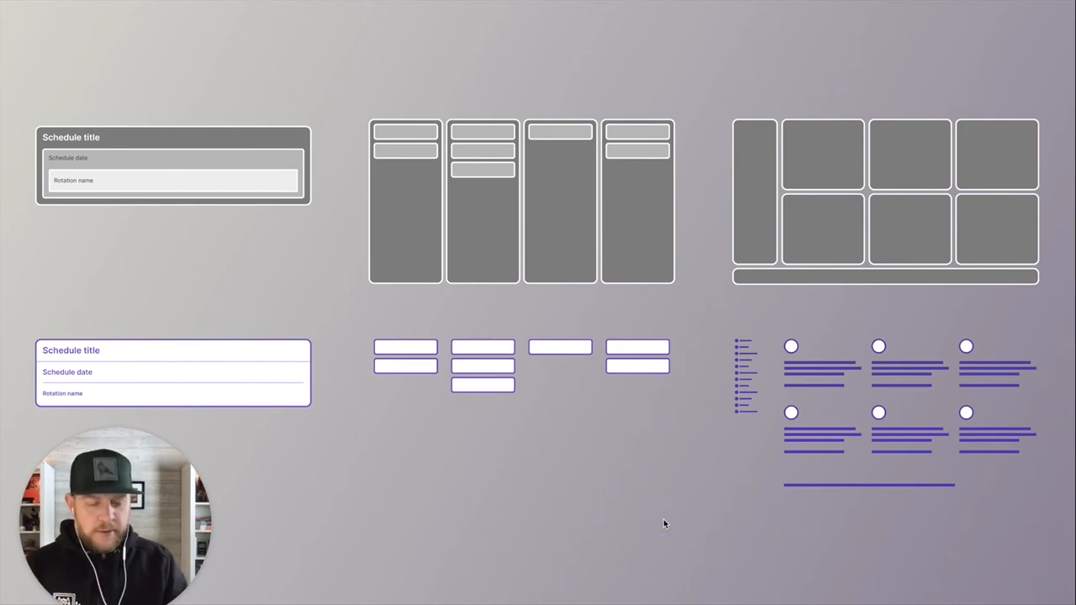